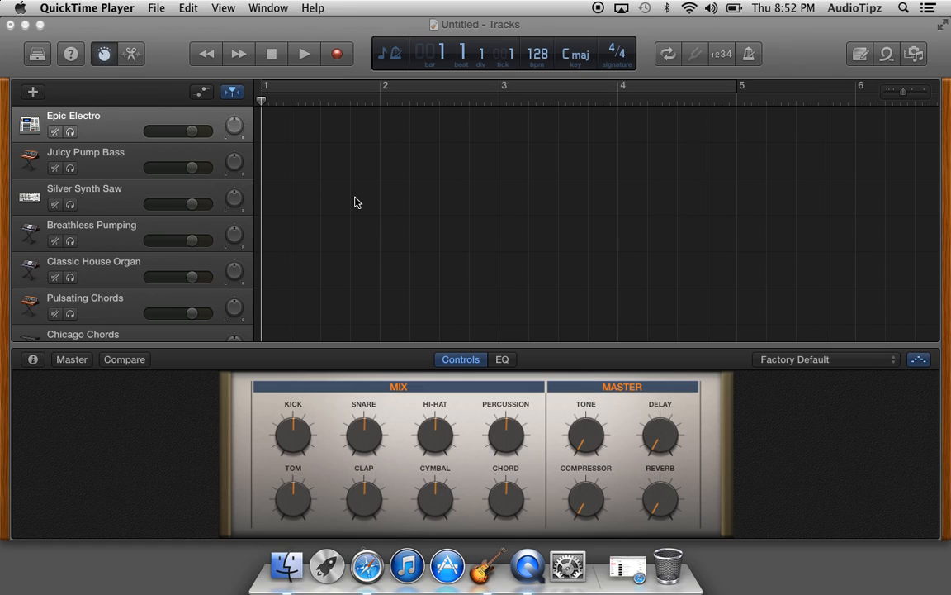
Show the Media Browser on the Audio tab with the iTunes library chosen as source
click(441, 180)
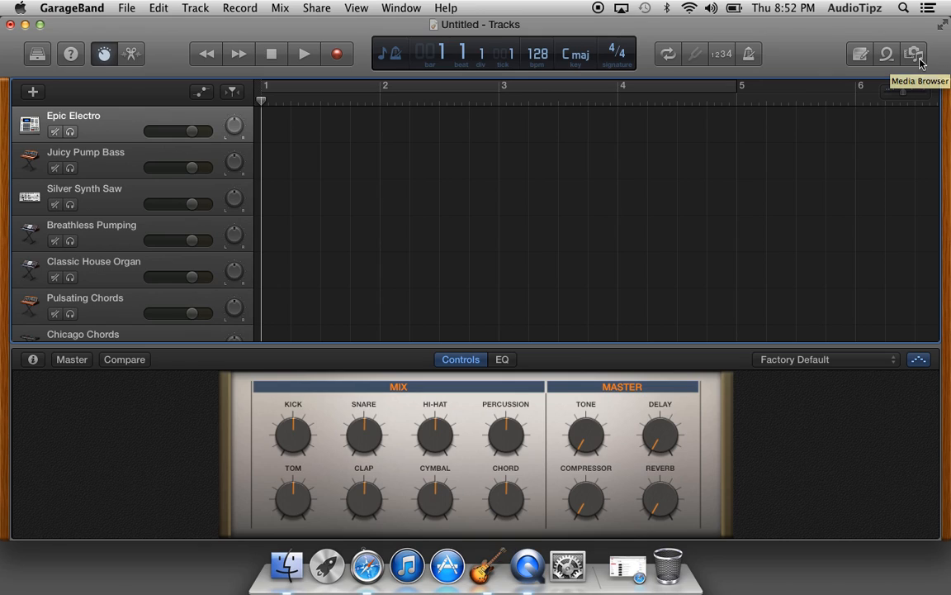
click(915, 53)
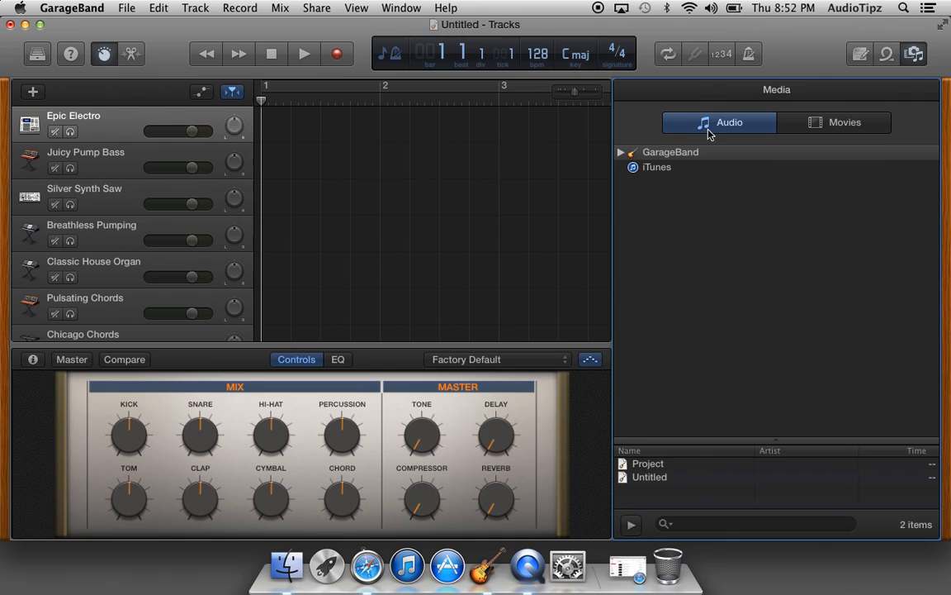
mouse_move(644, 174)
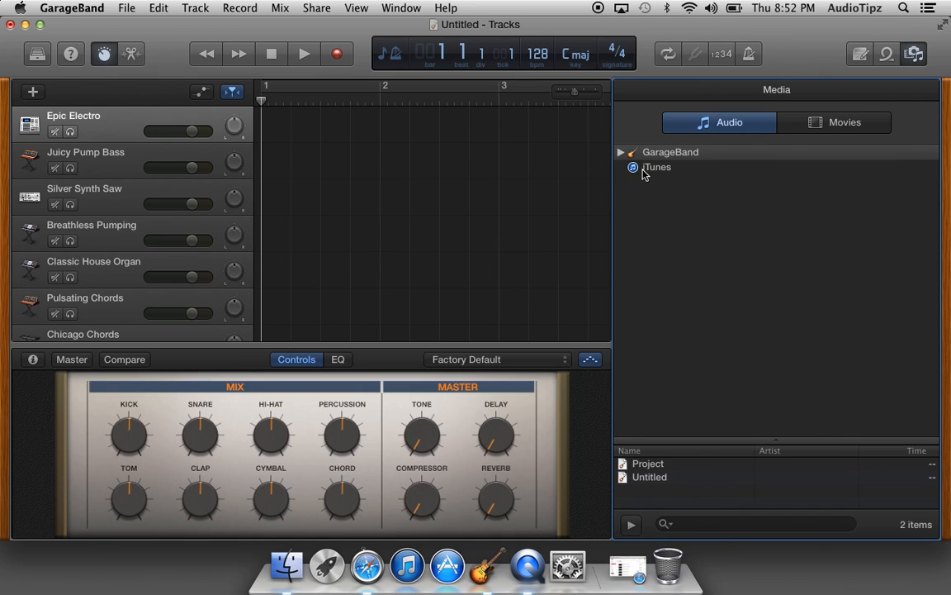
mouse_move(658, 527)
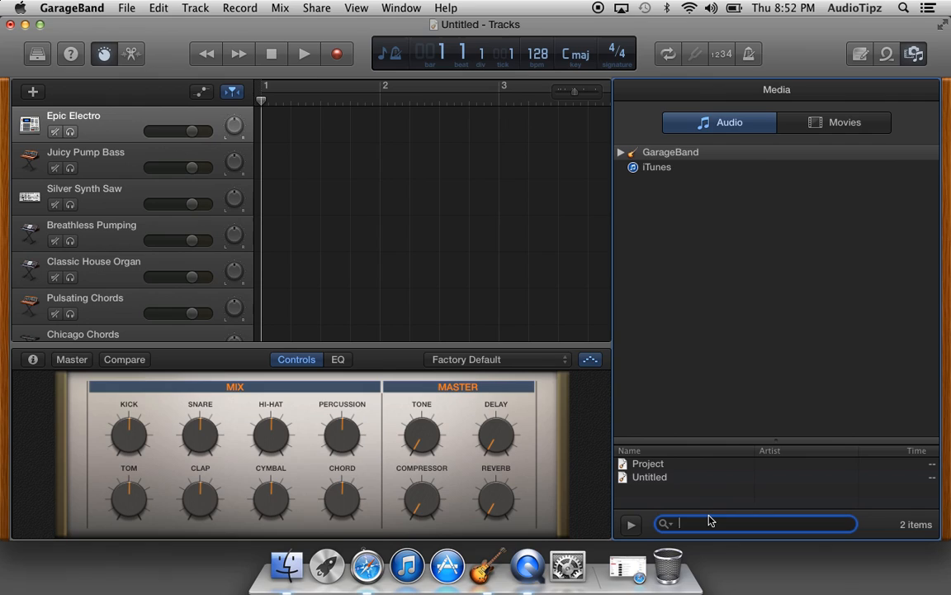
mouse_move(645, 171)
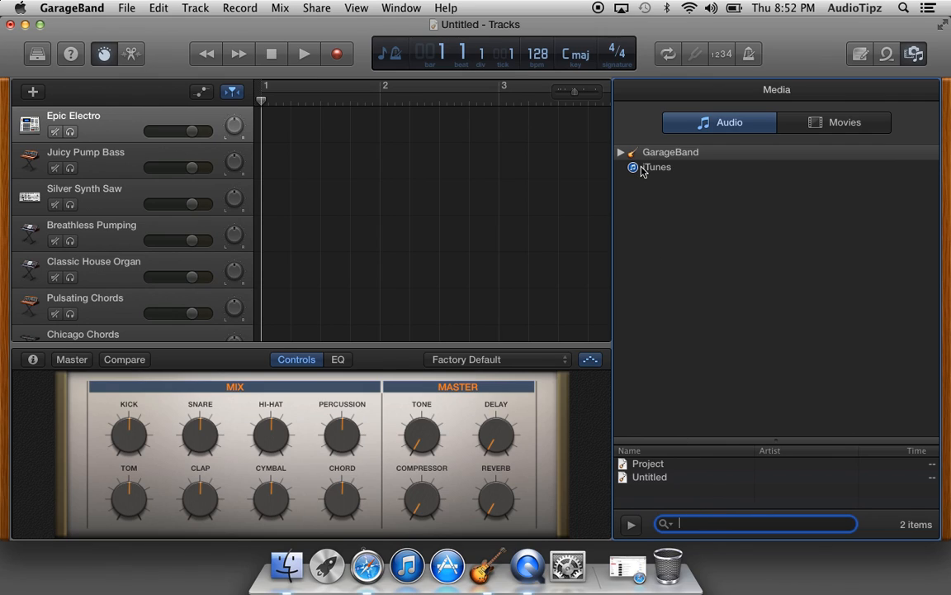
click(657, 167)
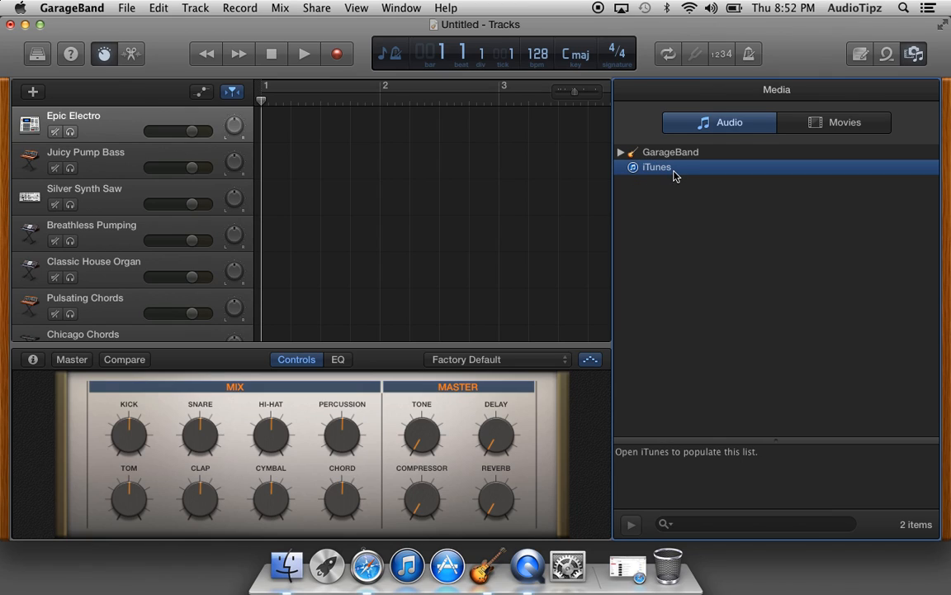
mouse_move(679, 178)
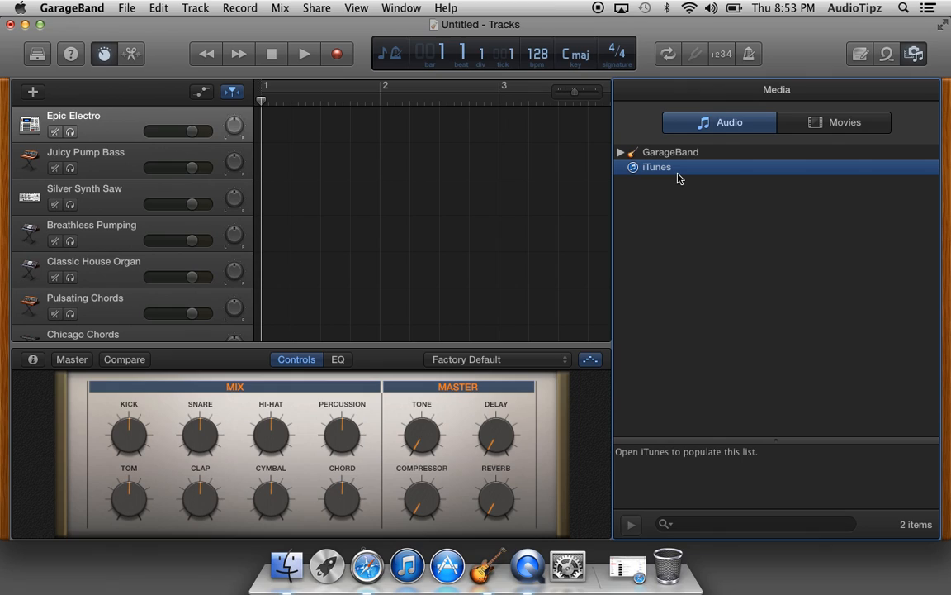
mouse_move(581, 163)
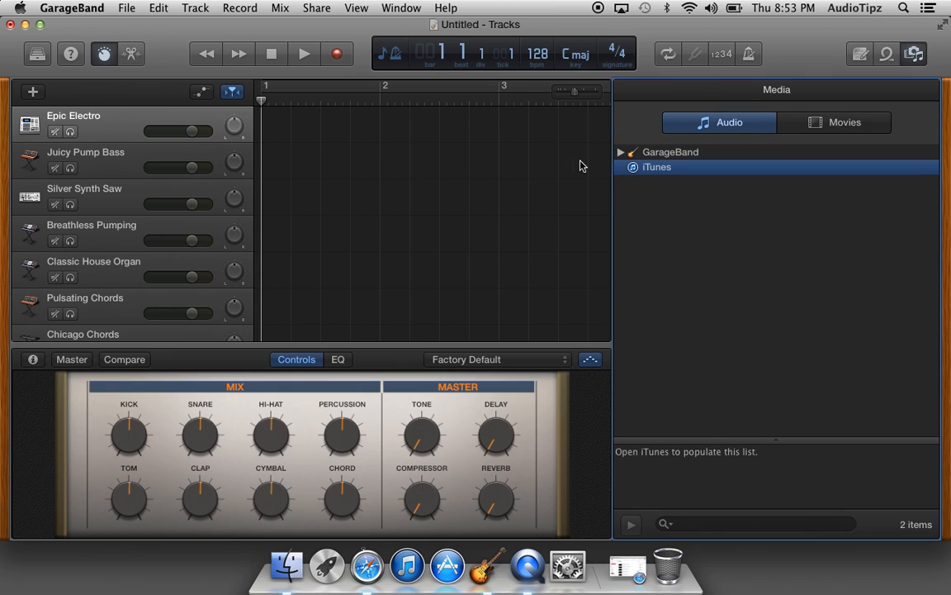
mouse_move(315, 167)
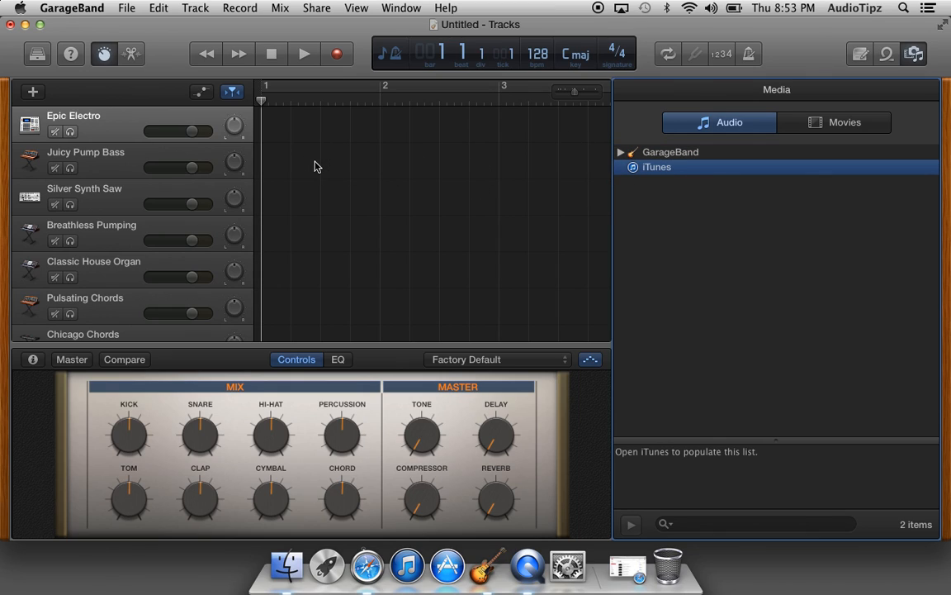
mouse_move(366, 162)
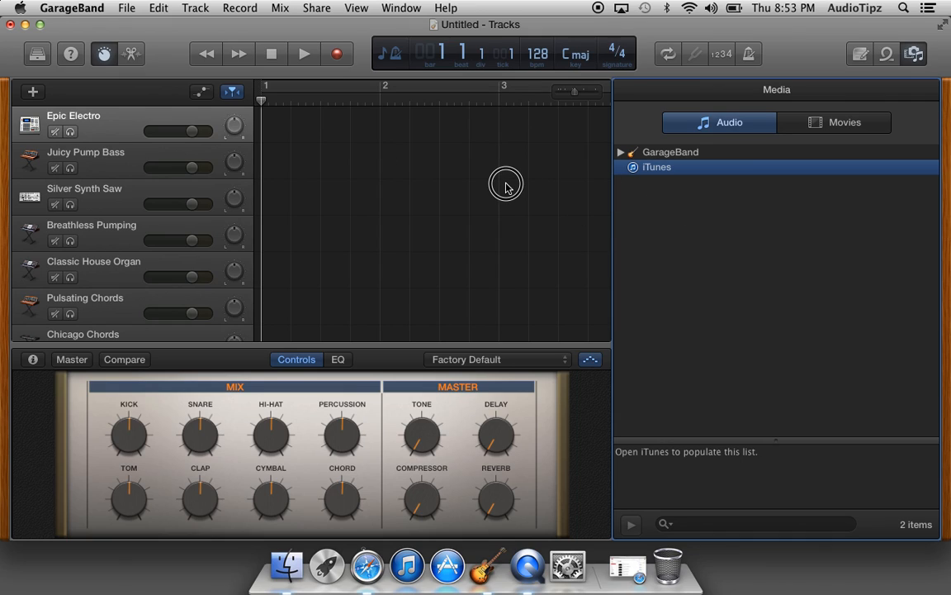
mouse_move(648, 164)
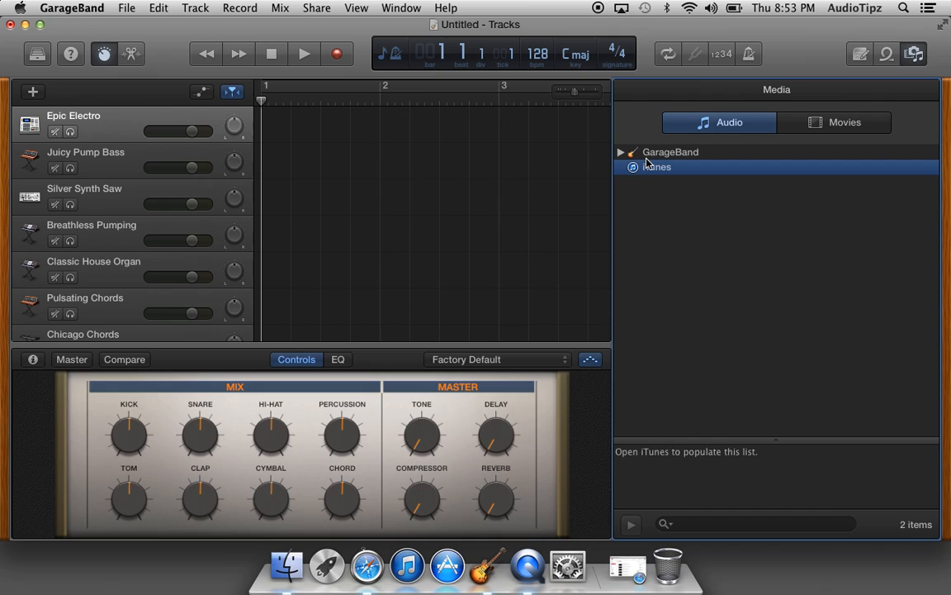
mouse_move(702, 157)
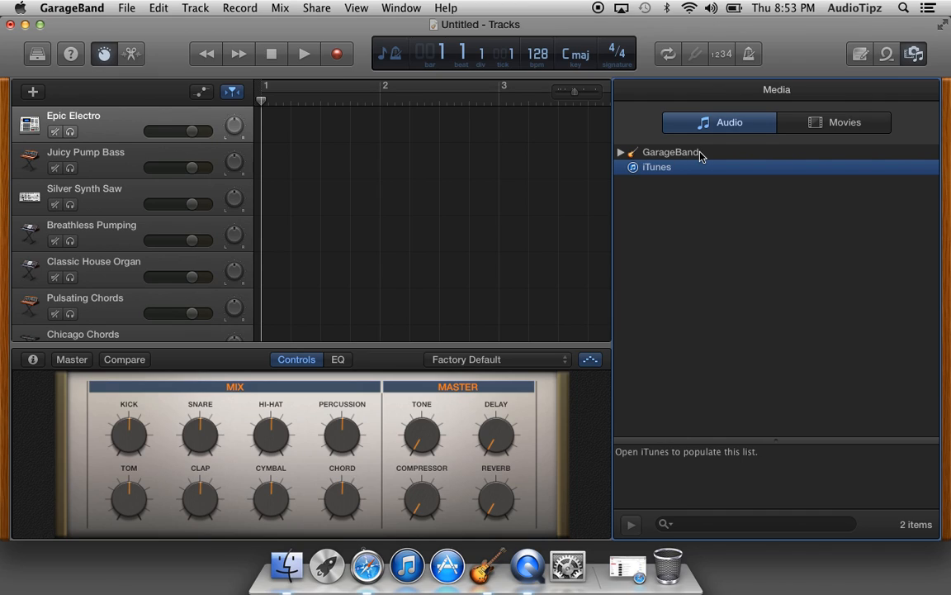
mouse_move(586, 237)
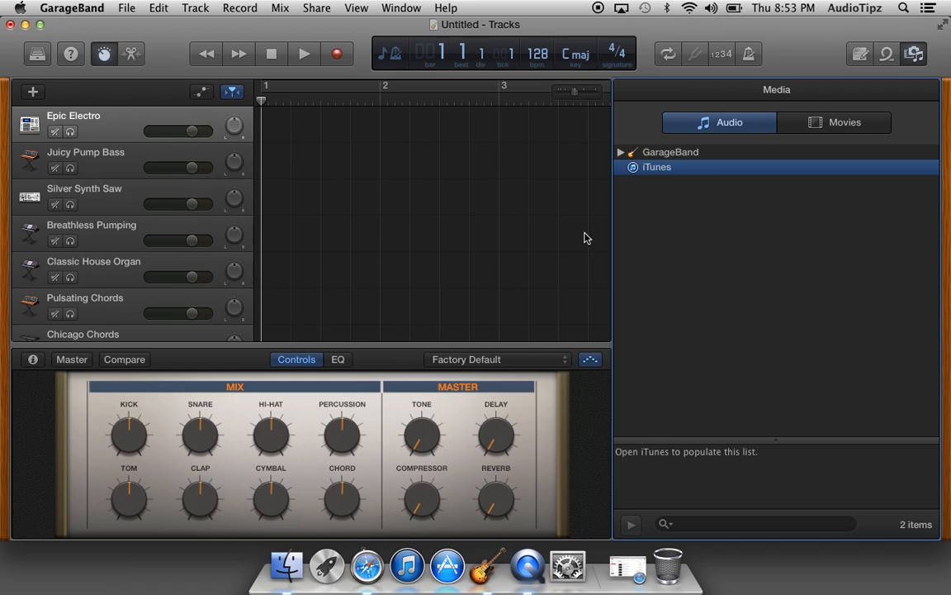
mouse_move(532, 5)
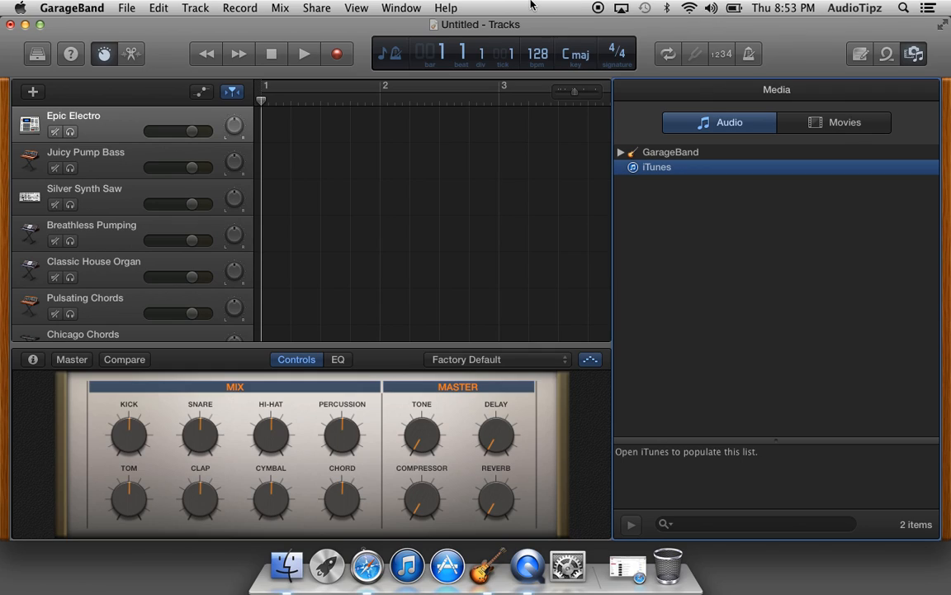